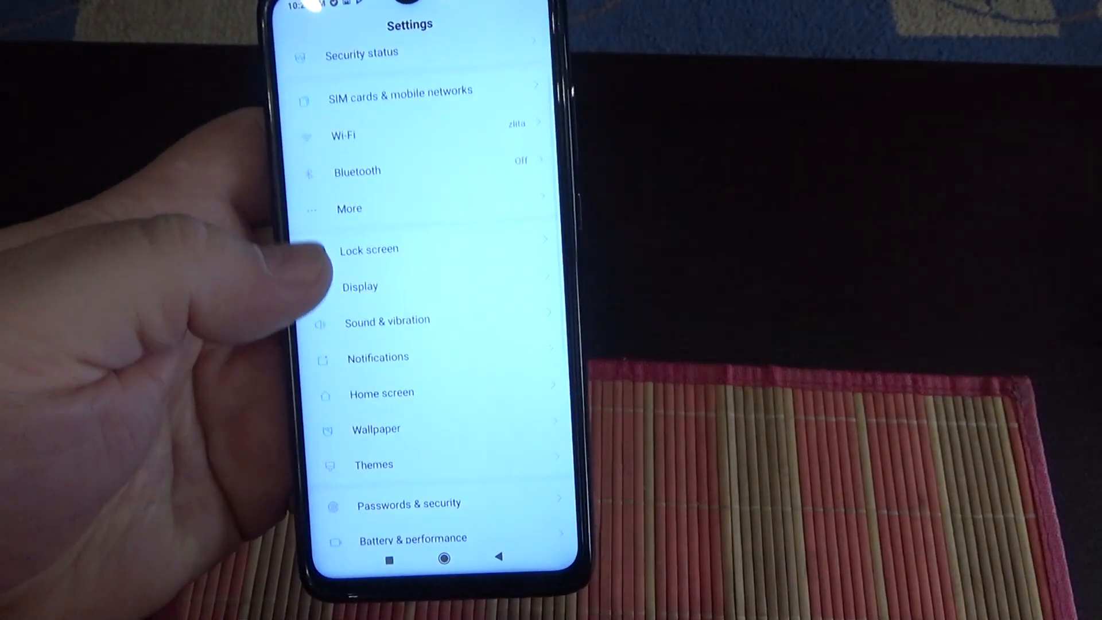
Step: Scroll the Settings list to reach the Additional settings entry
{"action": "scroll", "scroll_direction": "down", "scroll_amount": 3}
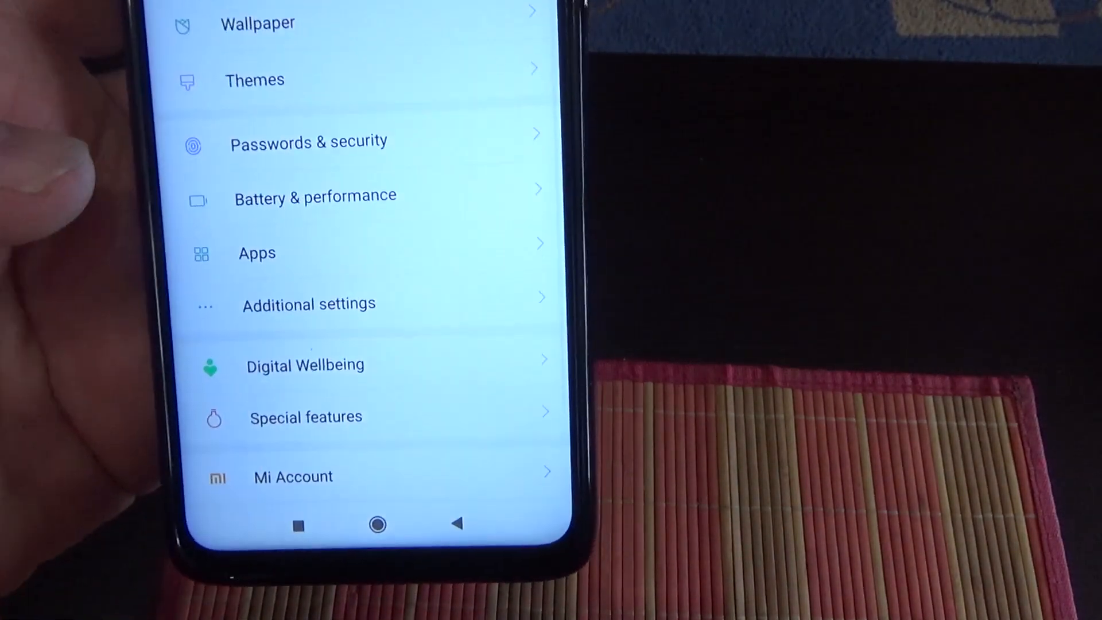
{"action": "scroll", "scroll_direction": "down", "scroll_amount": 3}
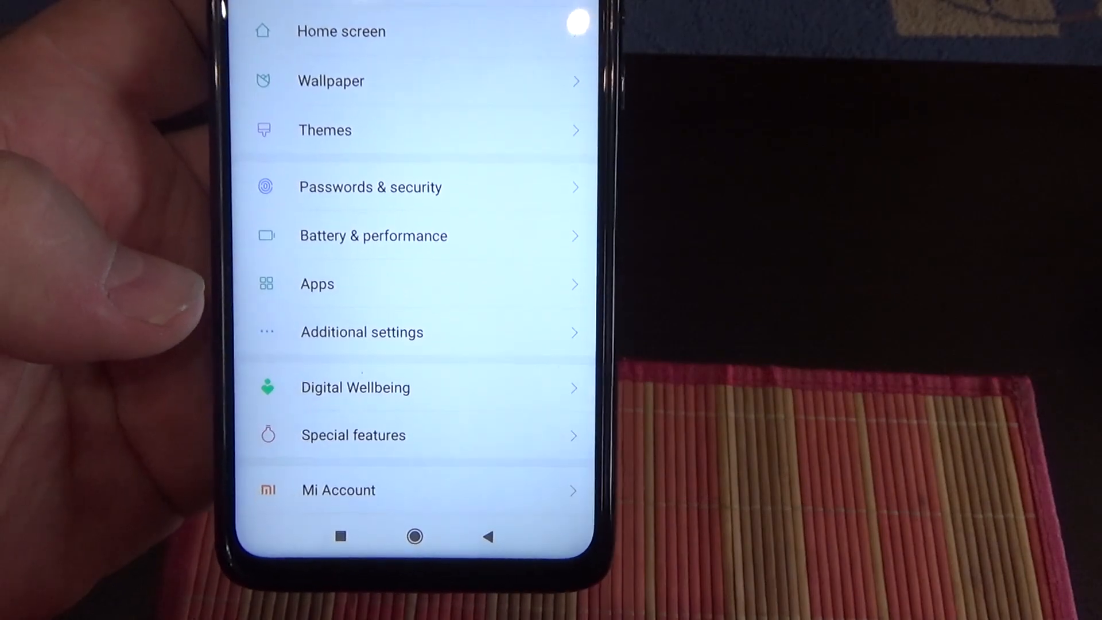
{"action": "scroll", "scroll_direction": "up", "scroll_amount": 3}
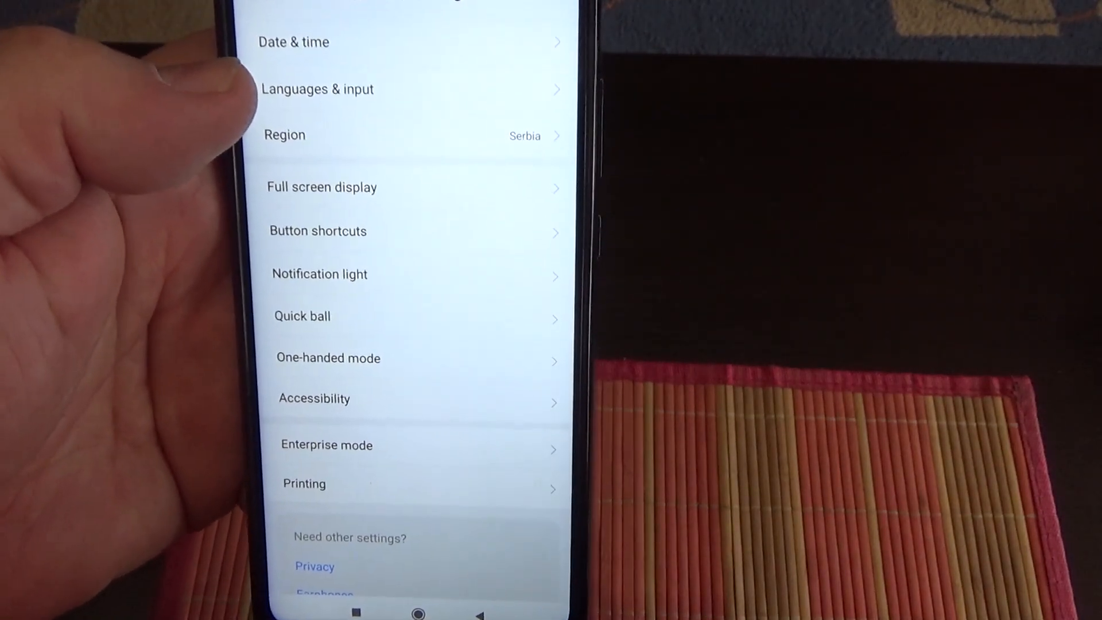
Step: Go into Languages & input and choose Gboard under Input methods
{"action": "left_click", "coordinate": [317, 88]}
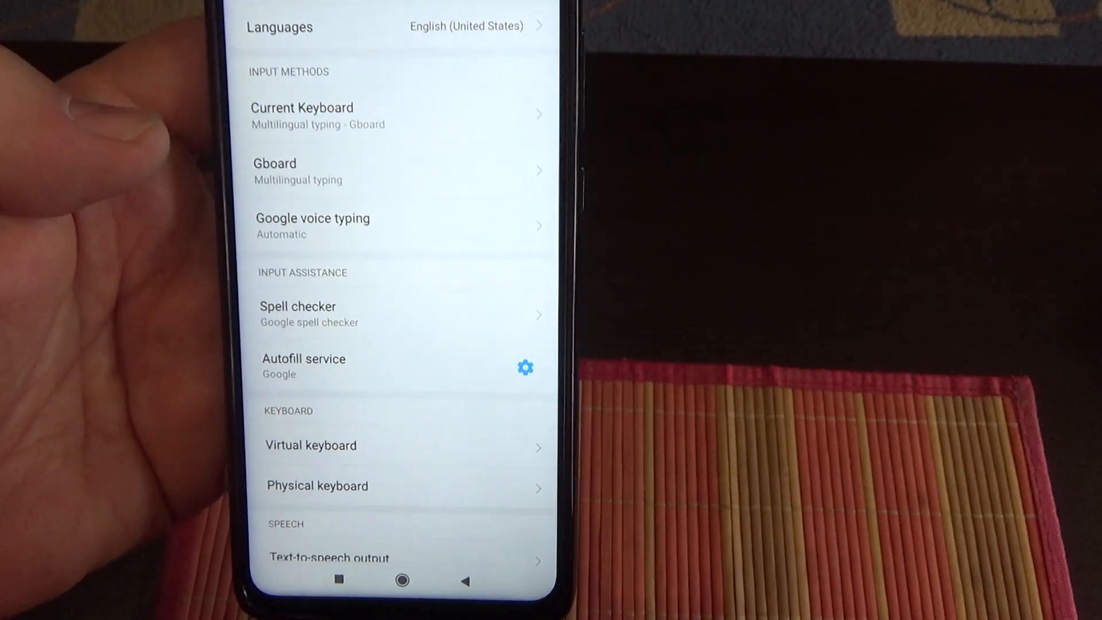
{"action": "scroll", "scroll_direction": "up", "scroll_amount": 3}
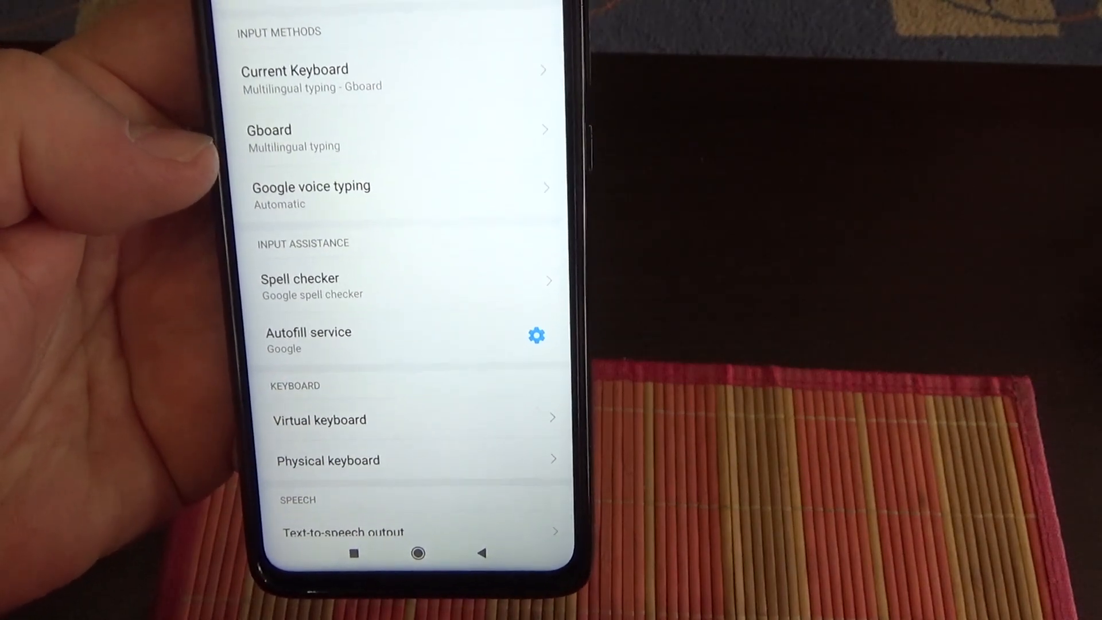
{"action": "left_click", "coordinate": [269, 130]}
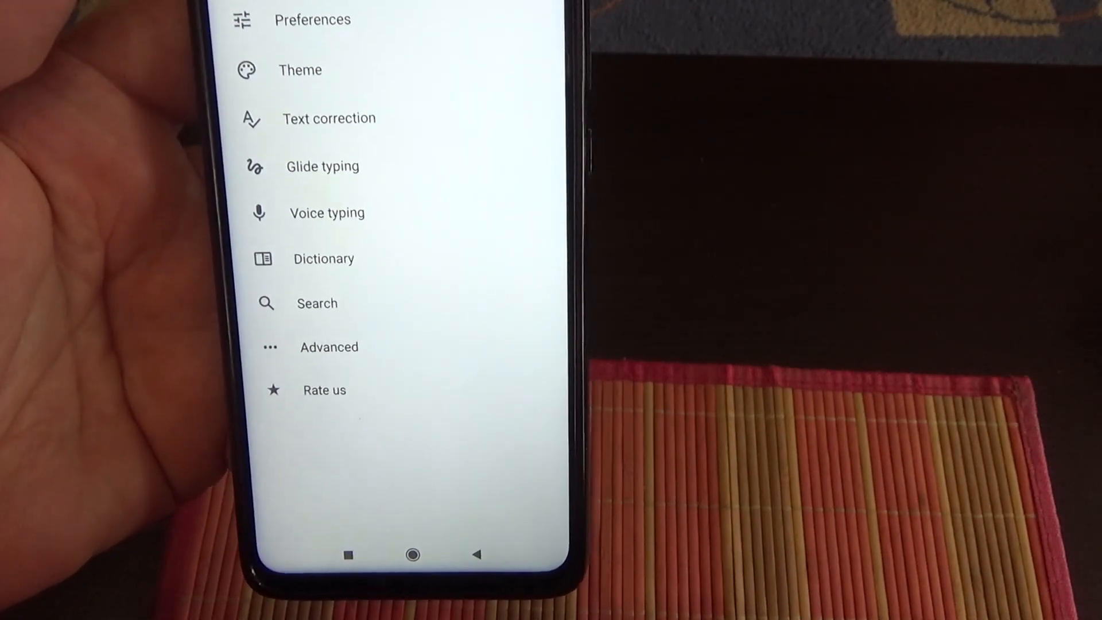
Step: Scroll Gboard's Text correction page down to the Corrections section with Auto-correction
{"action": "scroll", "scroll_direction": "down", "scroll_amount": 3}
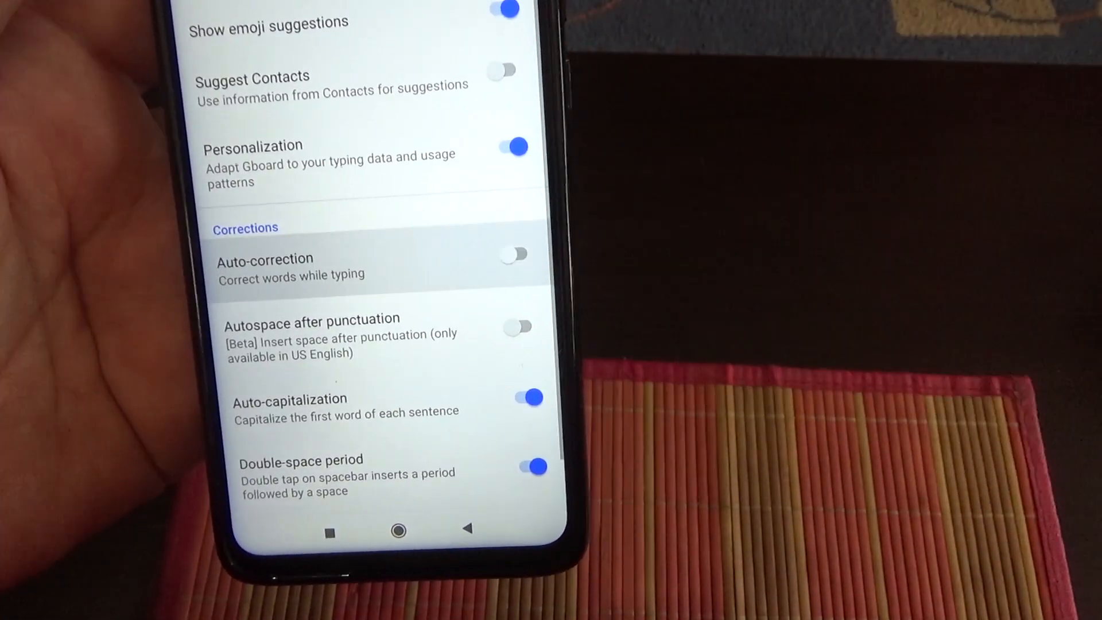
{"action": "scroll", "scroll_direction": "up", "scroll_amount": 3}
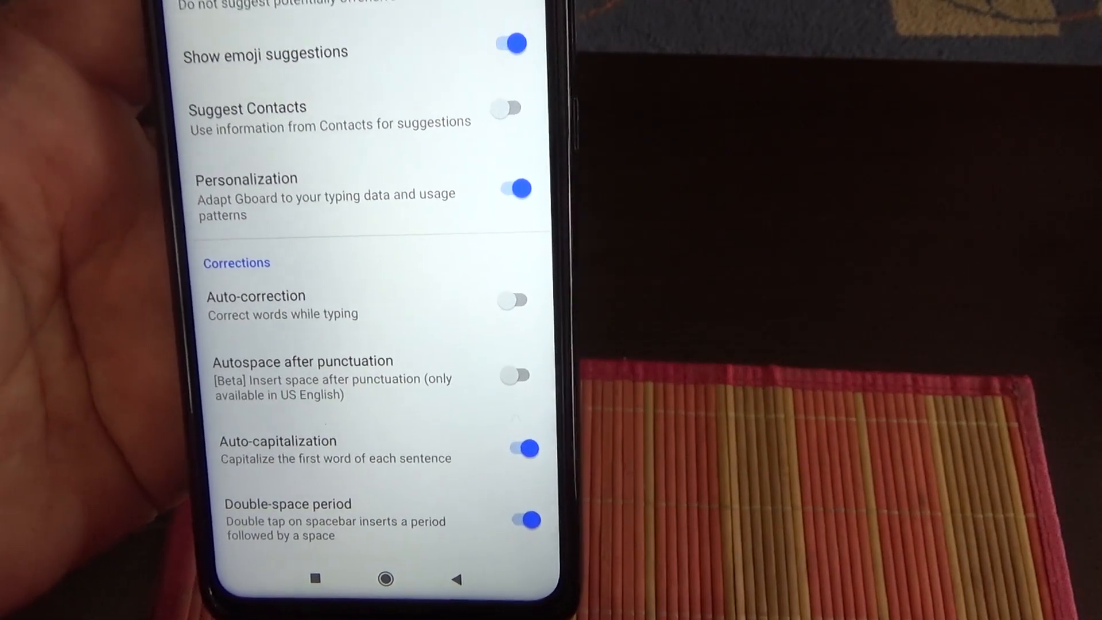
{"action": "scroll", "scroll_direction": "up", "scroll_amount": 3}
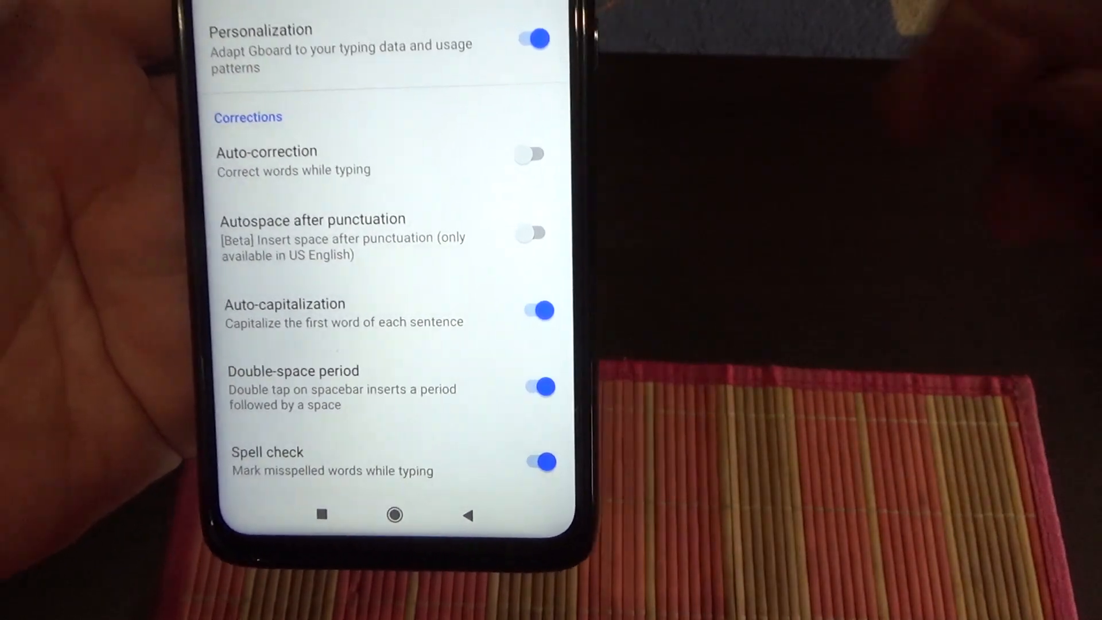
{"action": "left_click", "coordinate": [531, 154]}
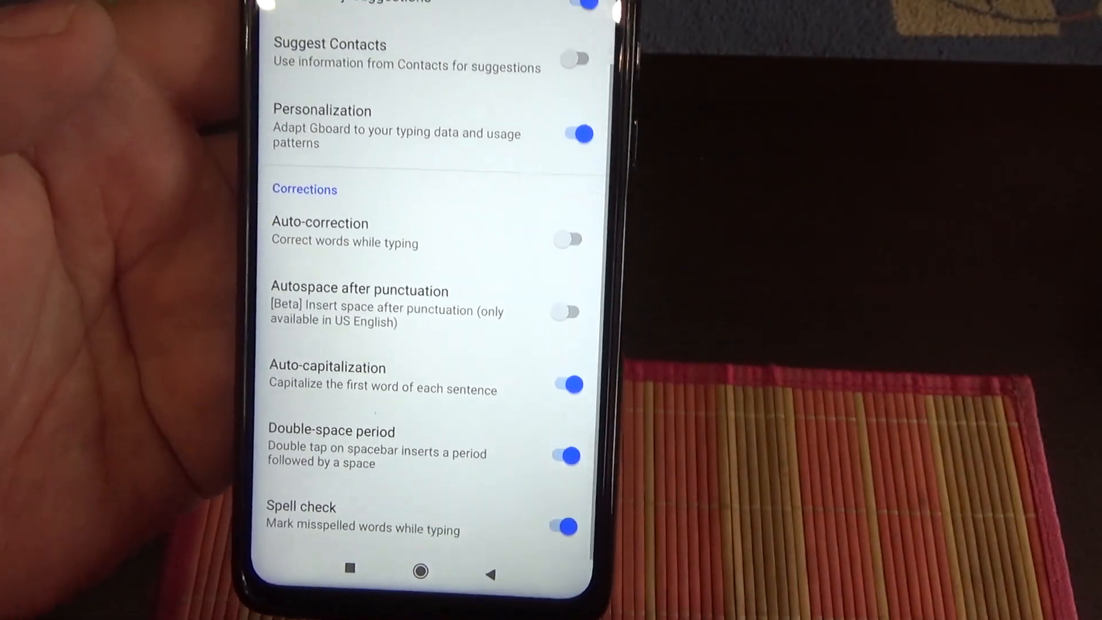
{"action": "scroll", "scroll_direction": "up", "scroll_amount": 3}
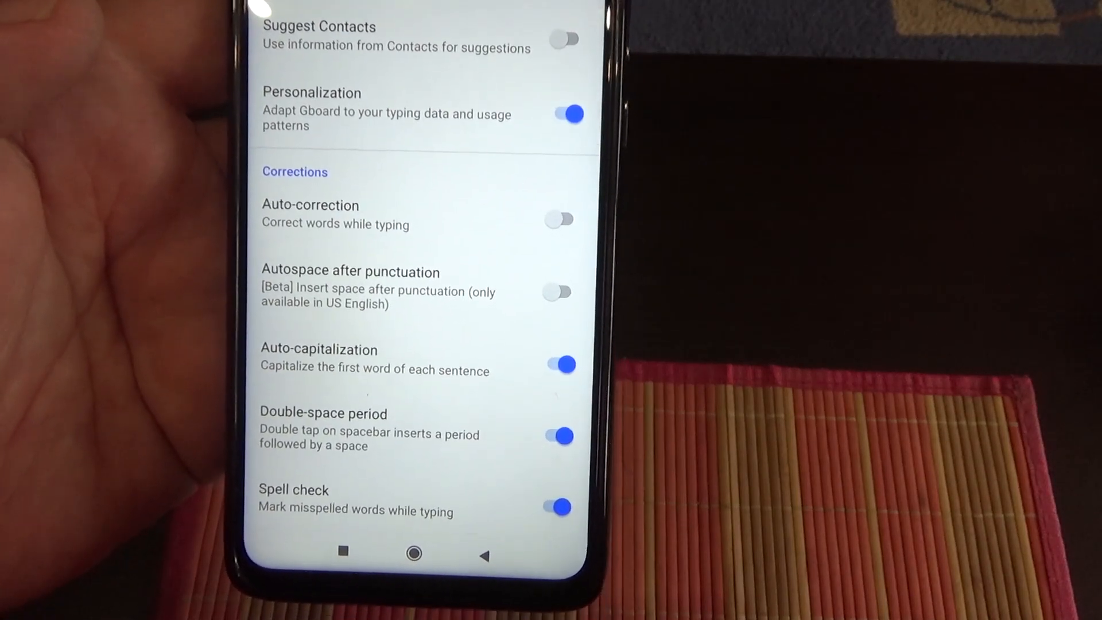